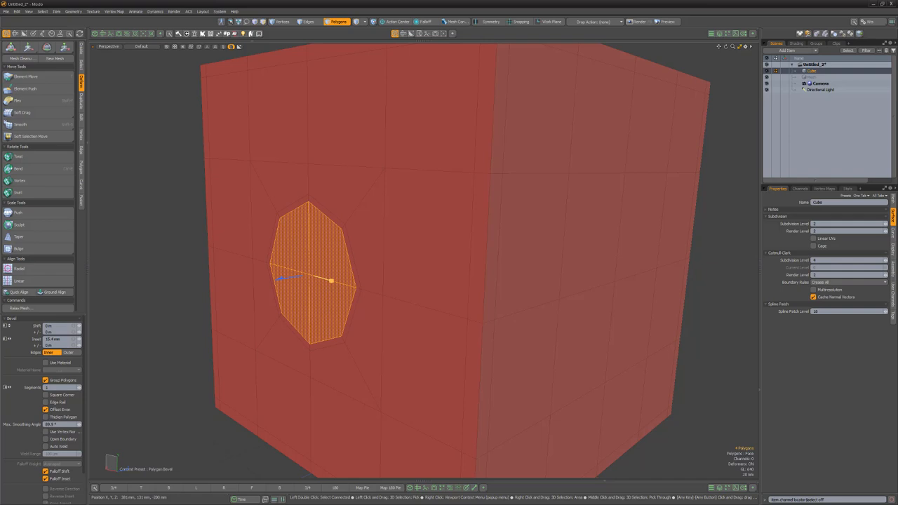
Inset the oval polygon with Polygon Bevel and set its outer edge loop up for scaling.
left_click(308, 21)
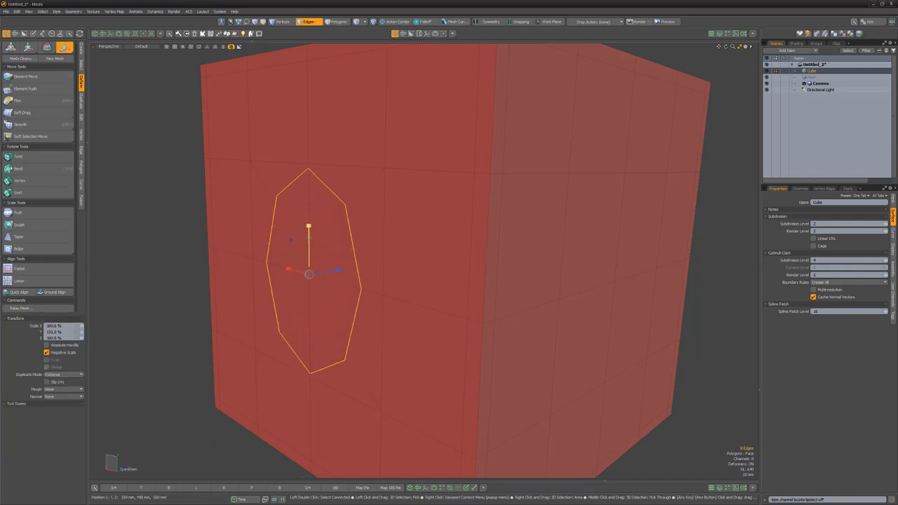
Push the oval inward and toggle Catmull-Clark subdivision preview to show a rounded hole.
left_click(337, 21)
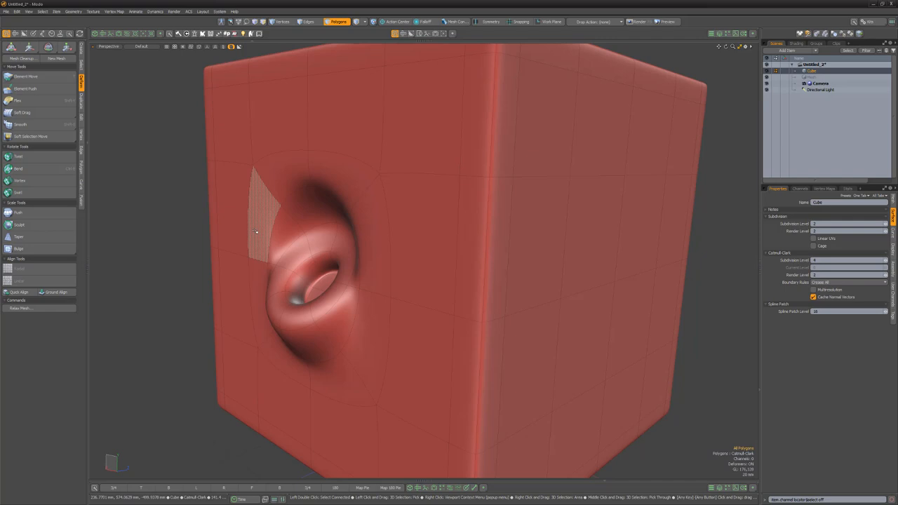
Select the port hole's inner ring and drag it back along the normal into a funnel.
left_click(308, 21)
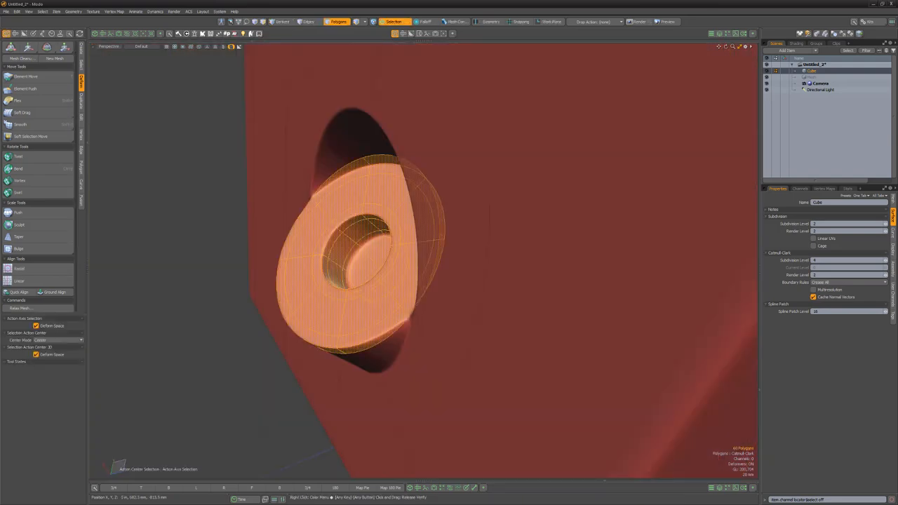
left_click(26, 47)
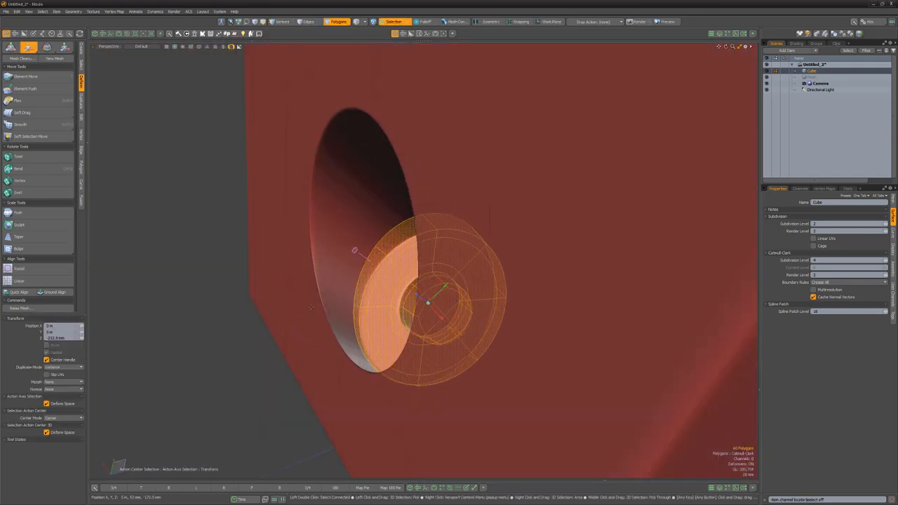